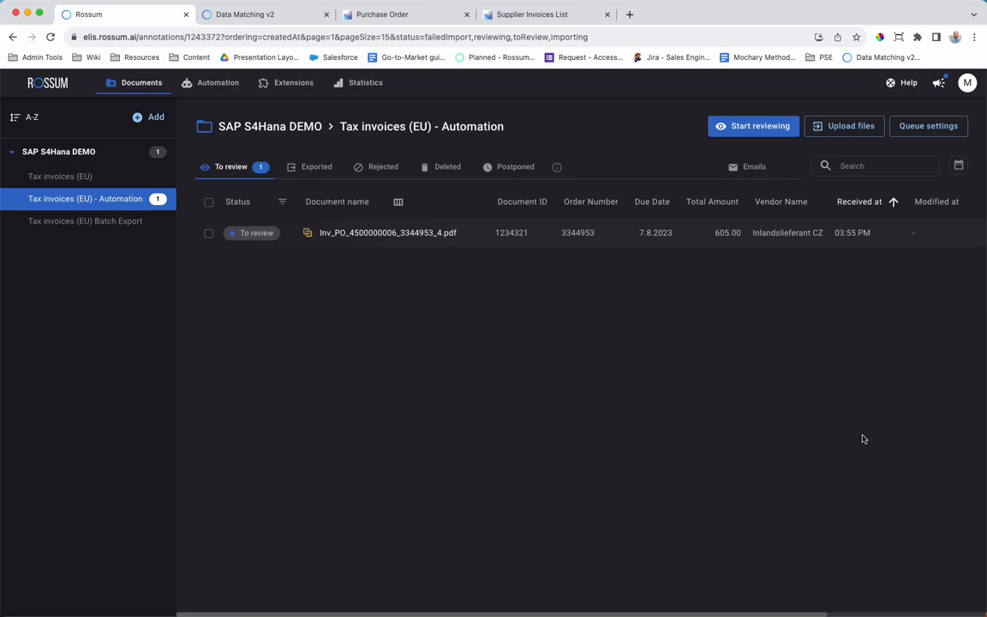
mouse_move(646, 275)
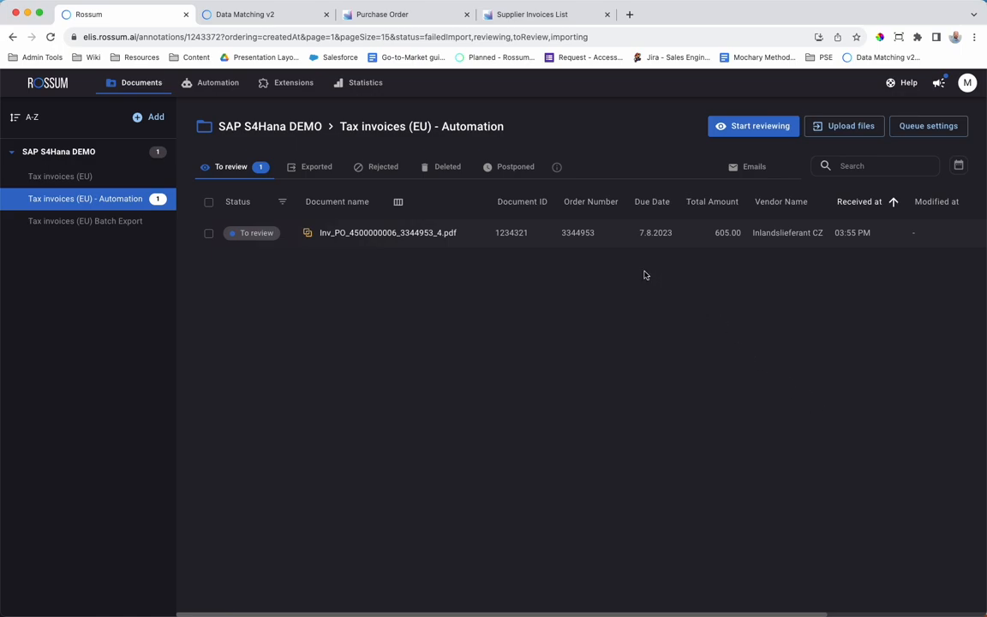
- Open the waiting invoice and scroll to its VAT amounts, CZK currency and vendor VAT CZ32345453
click(388, 232)
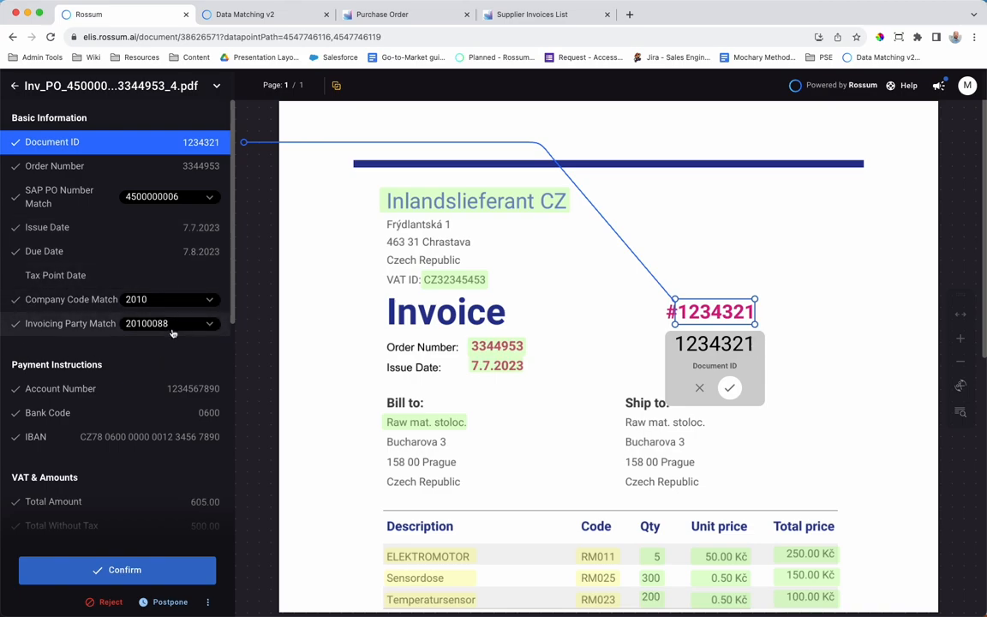
scroll(down, 3)
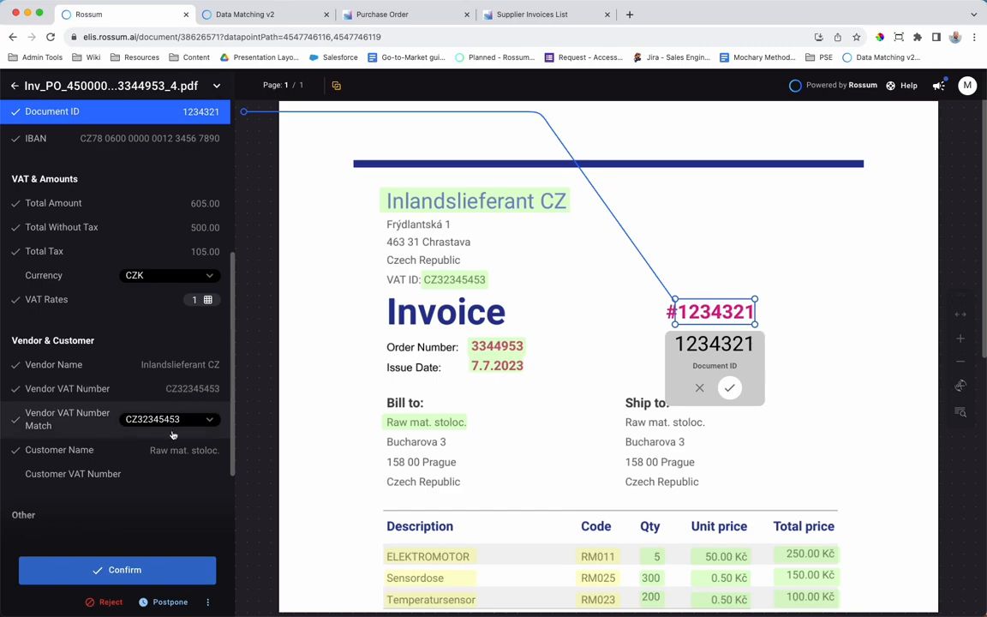
scroll(down, 3)
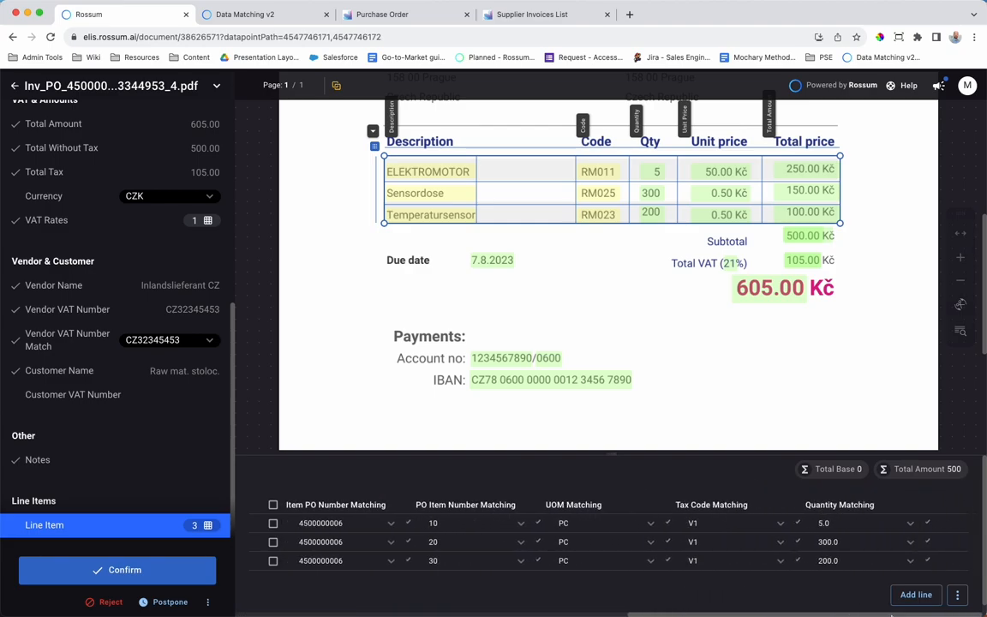
mouse_move(509, 601)
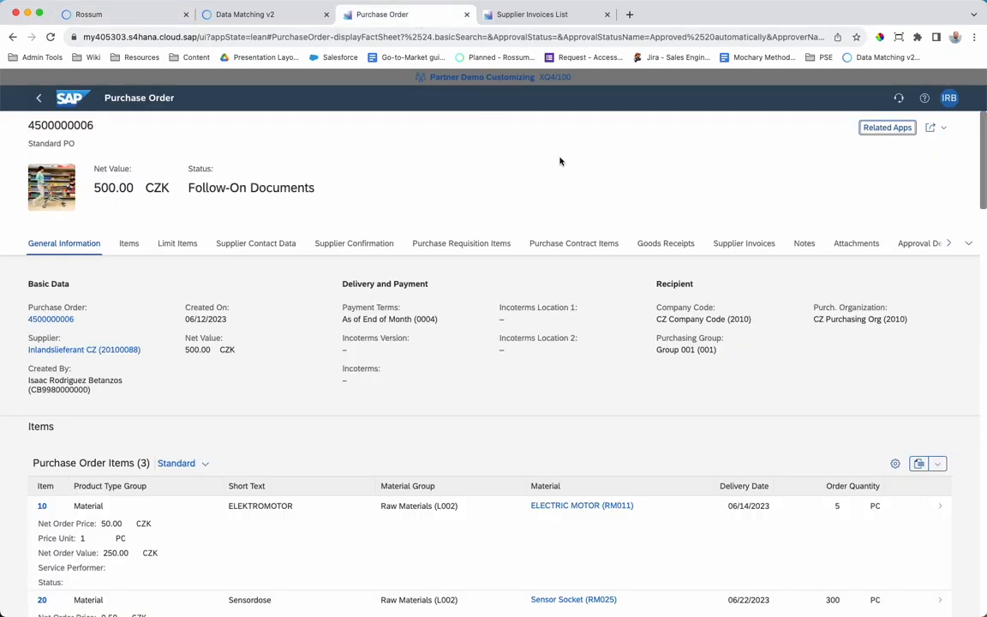
mouse_move(415, 429)
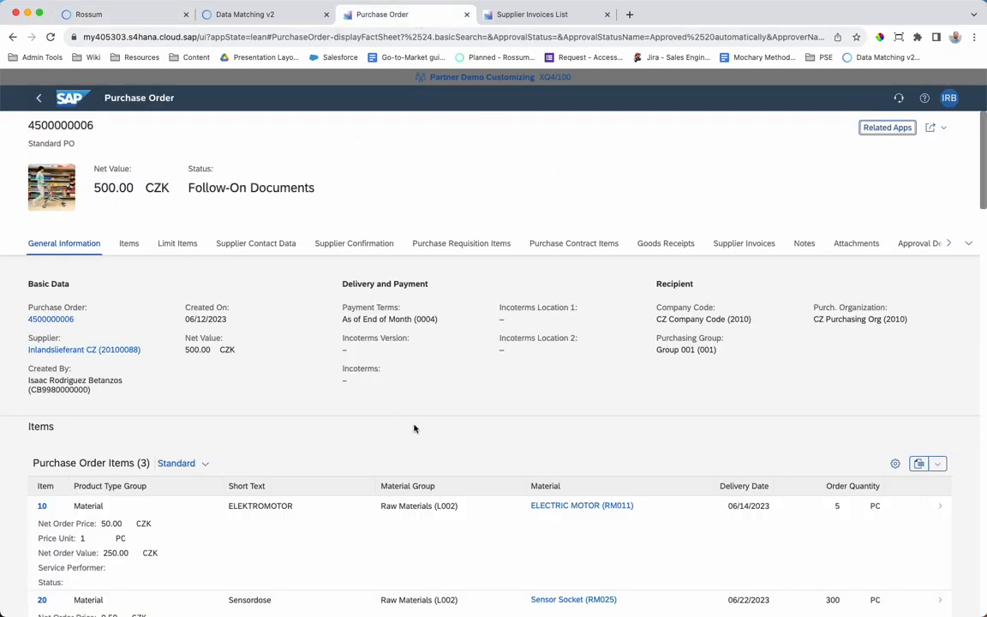
mouse_move(617, 298)
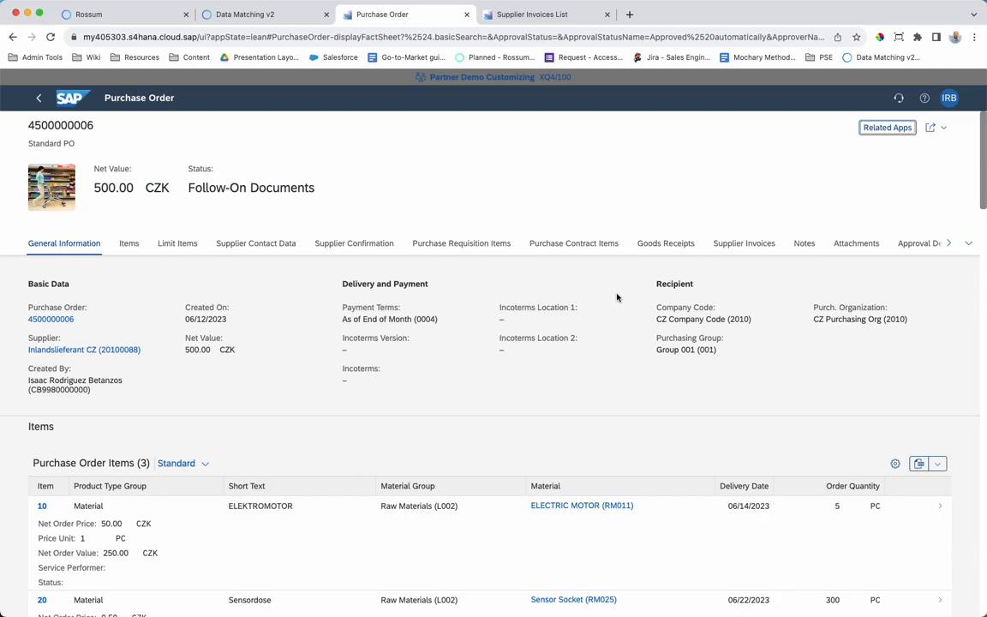
scroll(down, 3)
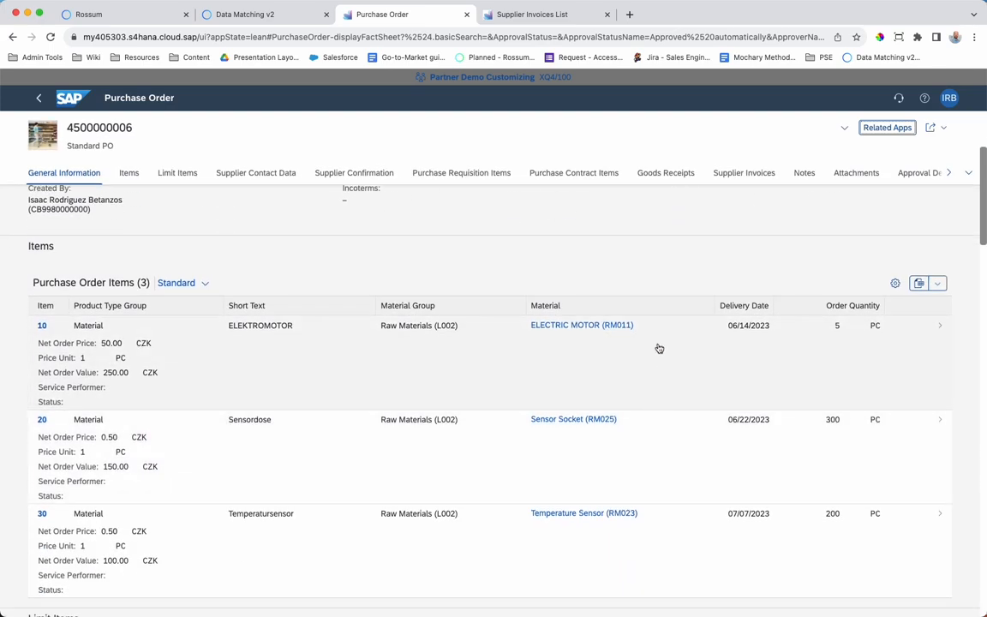
mouse_move(373, 489)
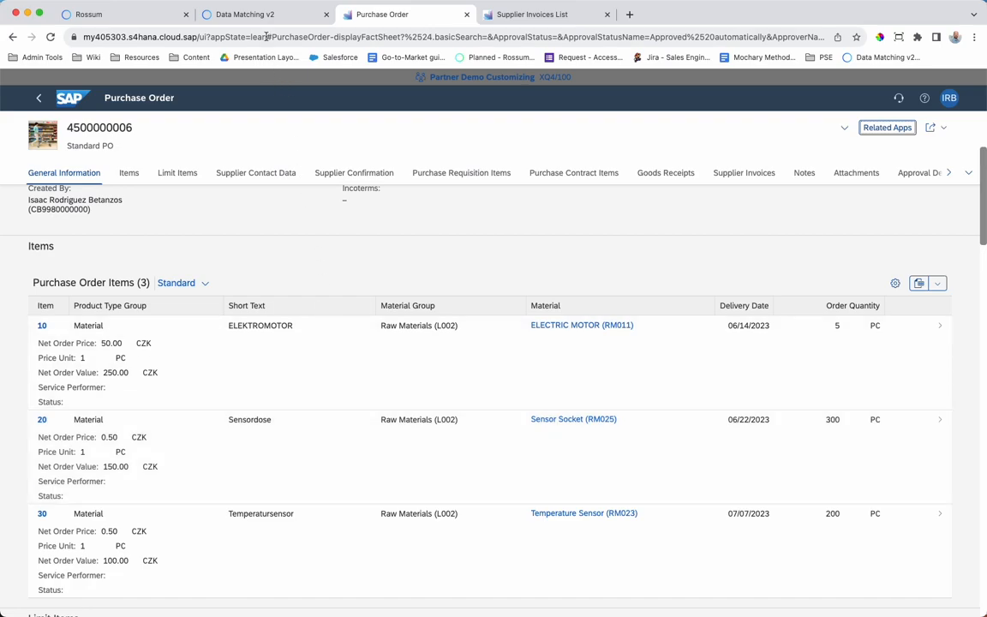
click(244, 15)
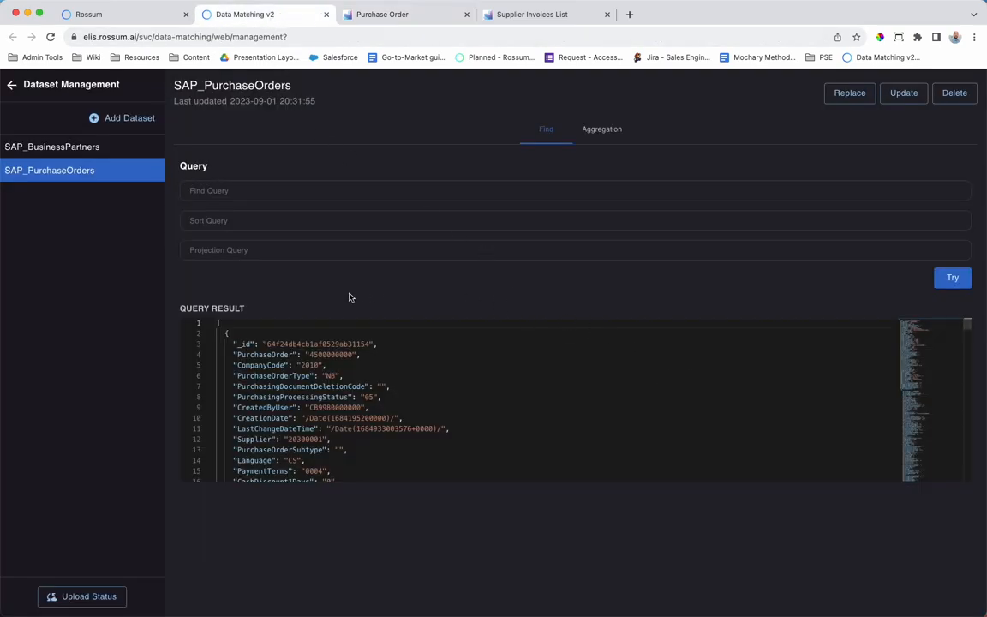
mouse_move(55, 147)
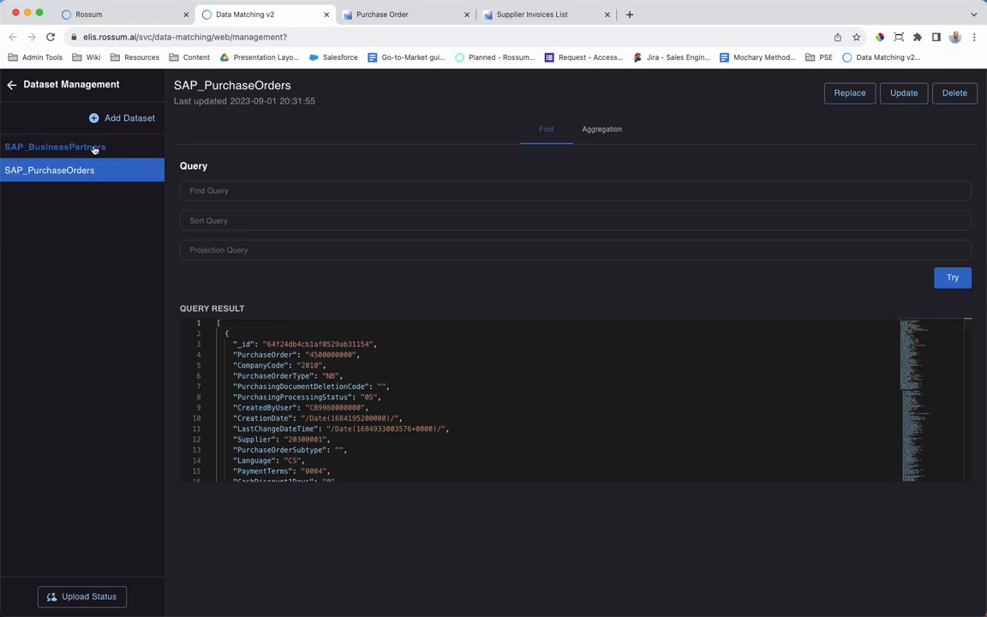
- View SAP_BusinessPartners dataset records, then return to the invoice with three matched line items
click(55, 146)
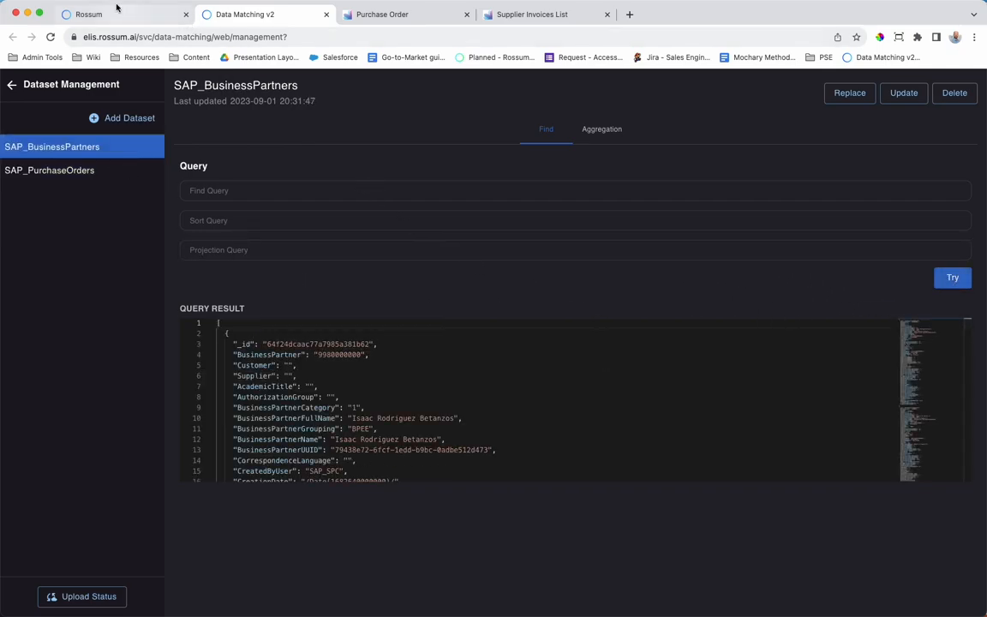
click(88, 14)
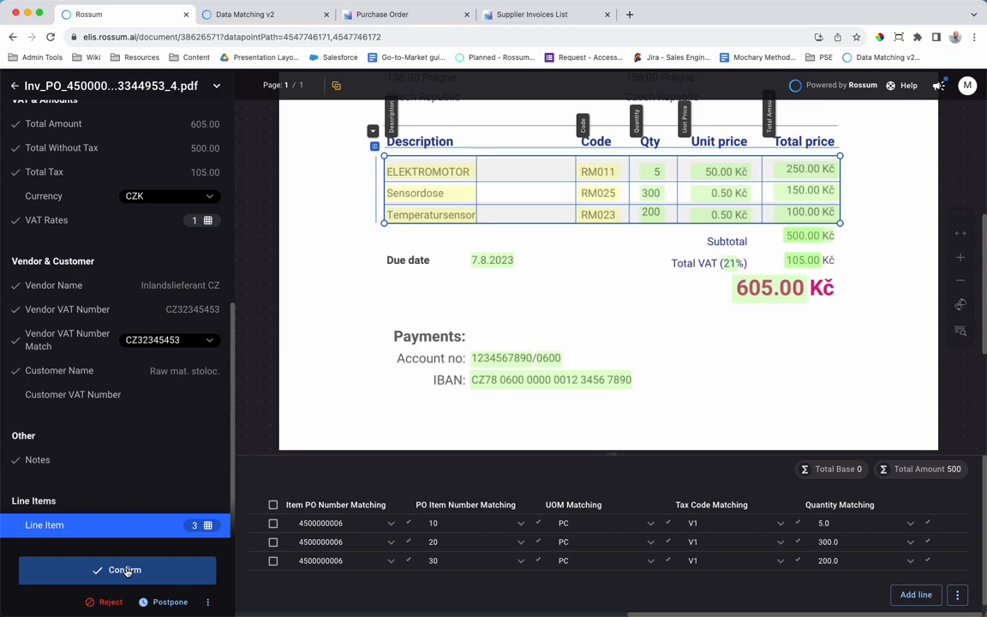
- Confirm the invoice for export and bring up SAP's Supplier Invoices List
click(117, 570)
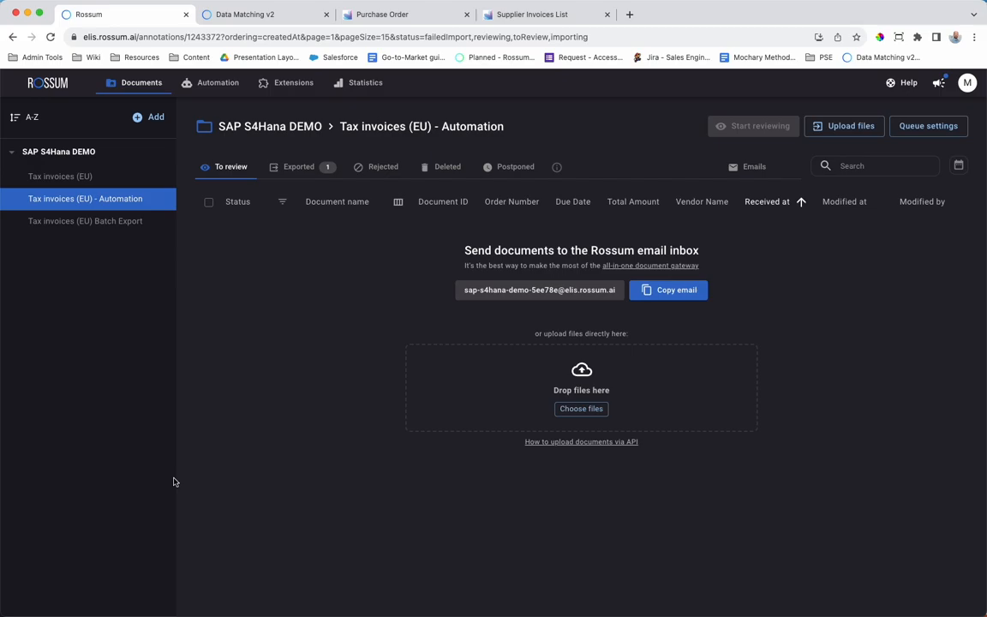
mouse_move(496, 113)
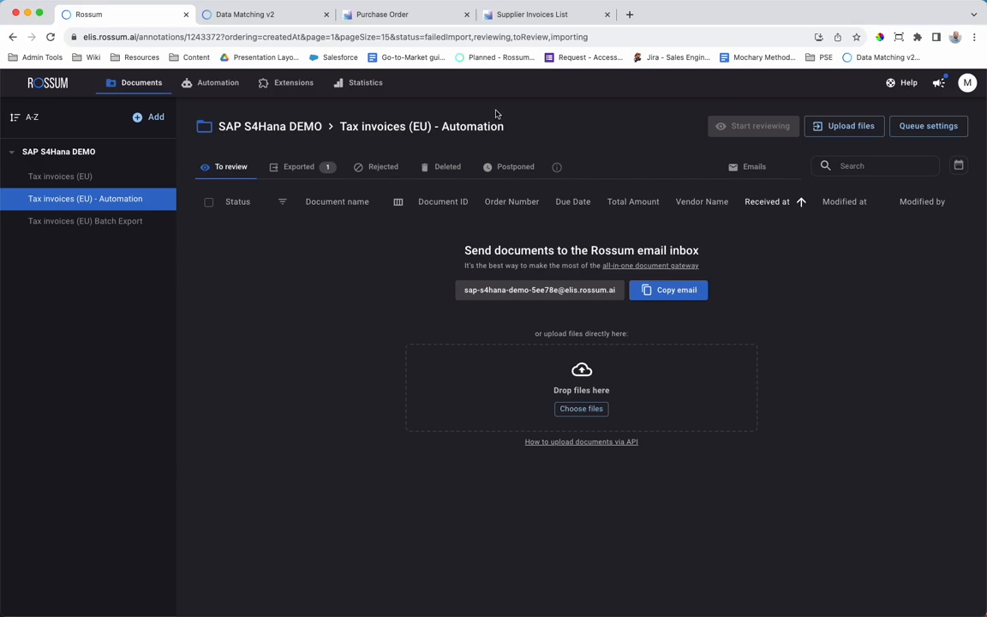
click(531, 14)
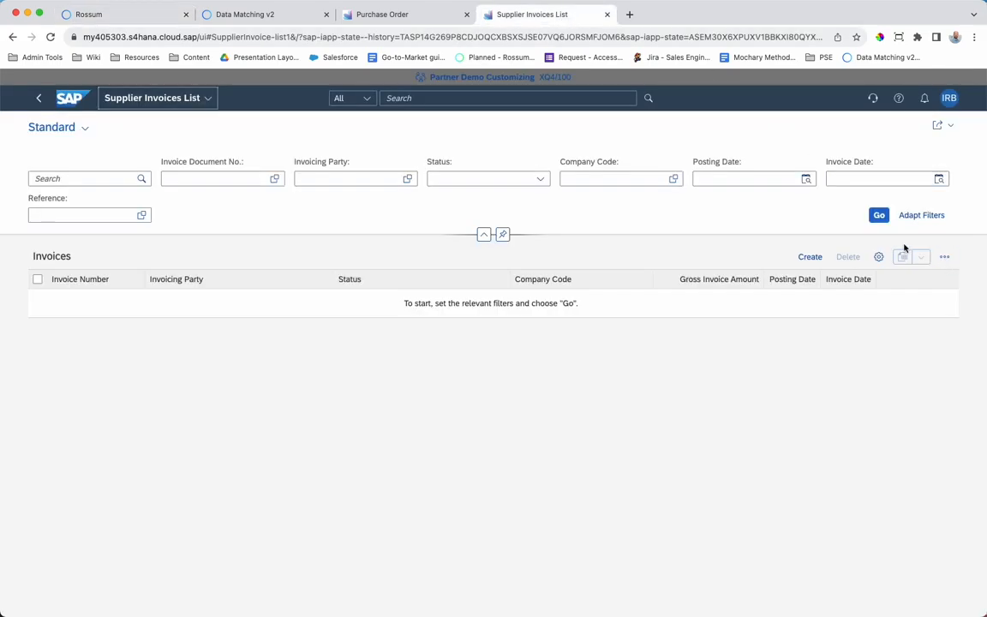
click(878, 215)
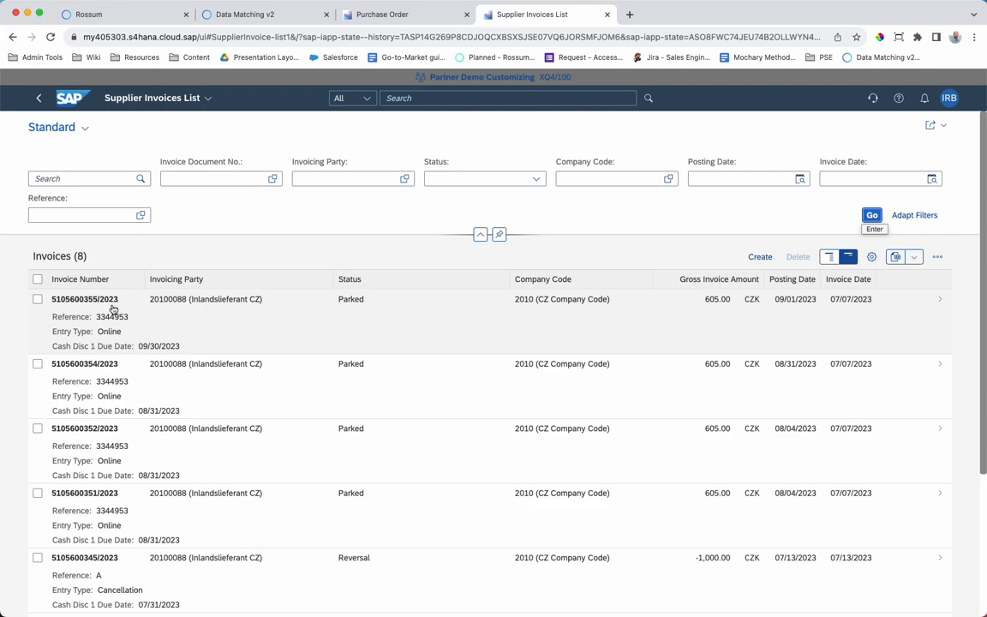
click(84, 298)
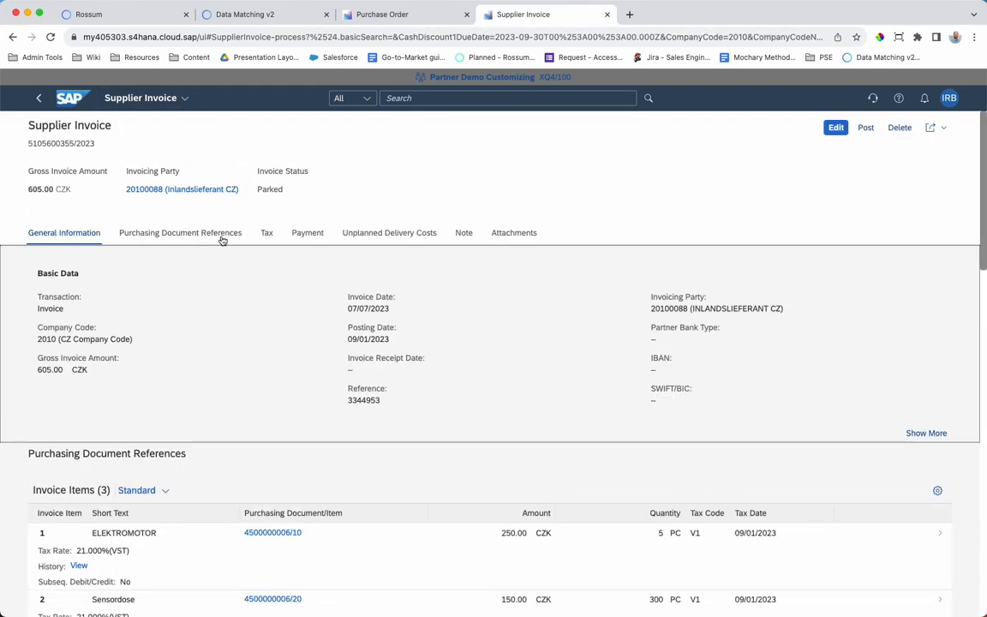
scroll(down, 3)
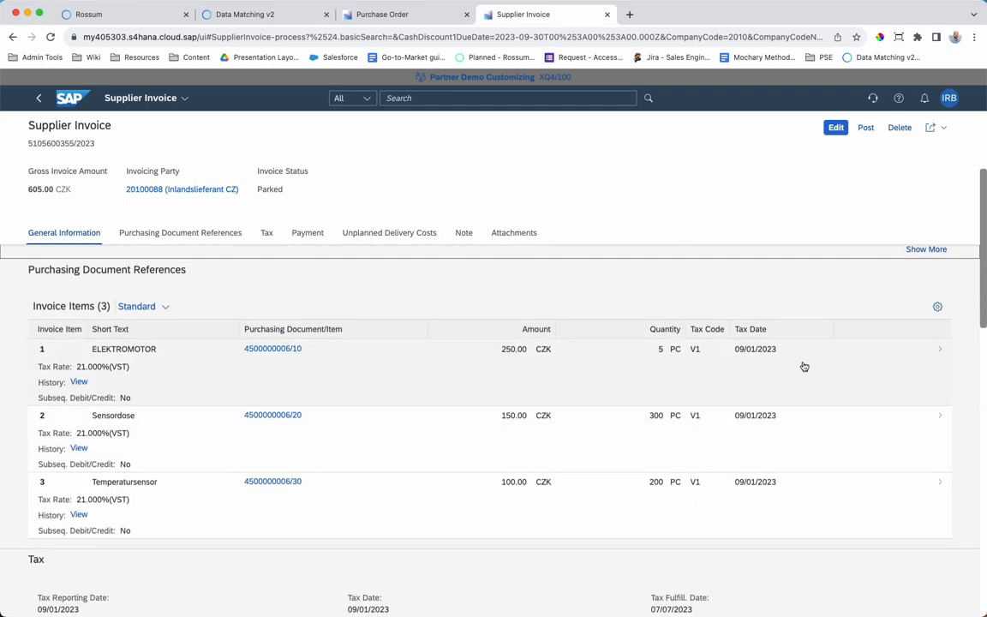
mouse_move(384, 386)
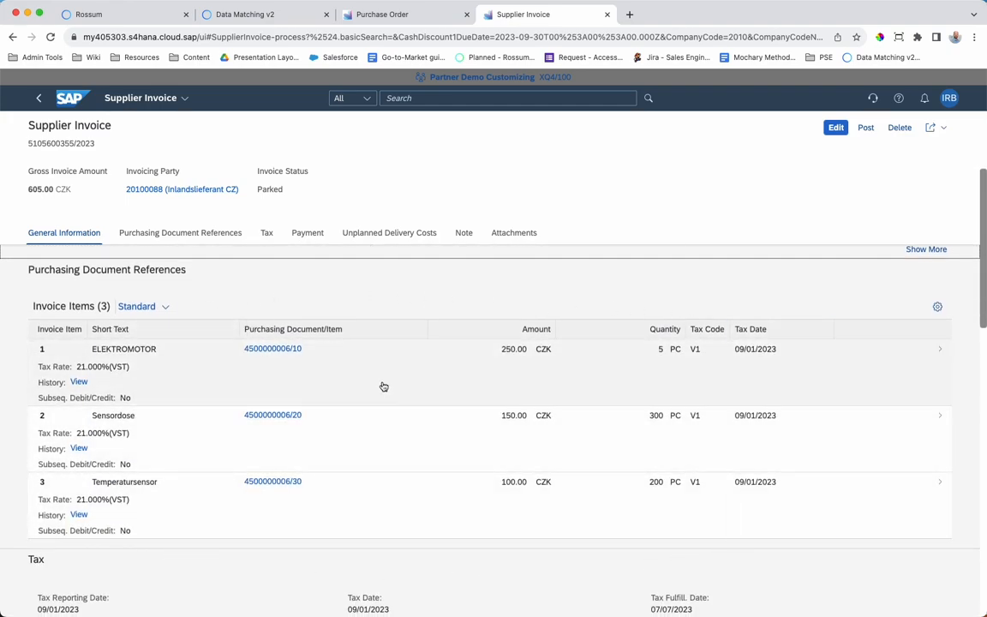
mouse_move(394, 421)
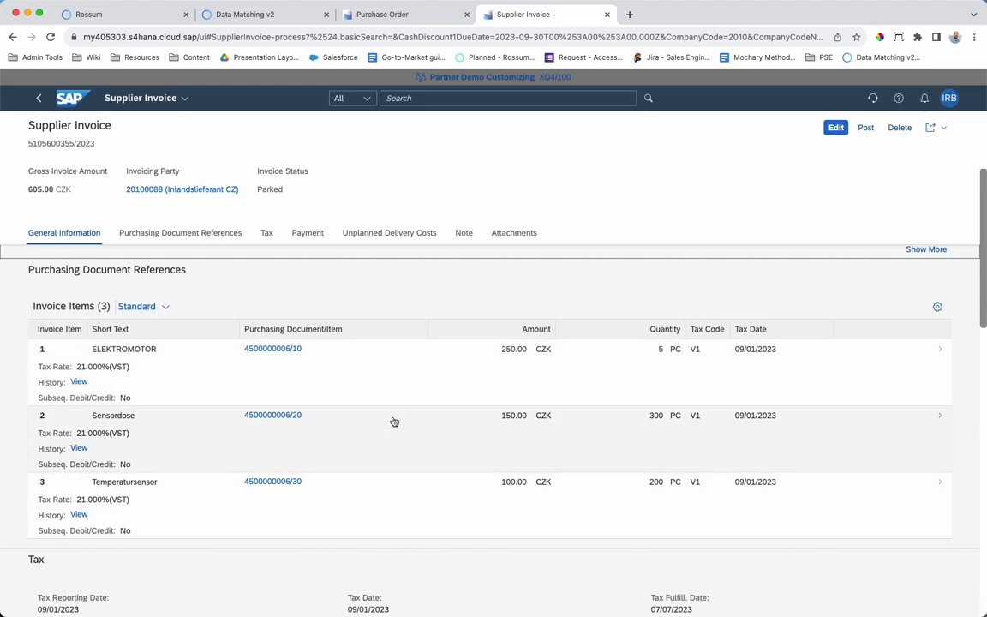
click(267, 232)
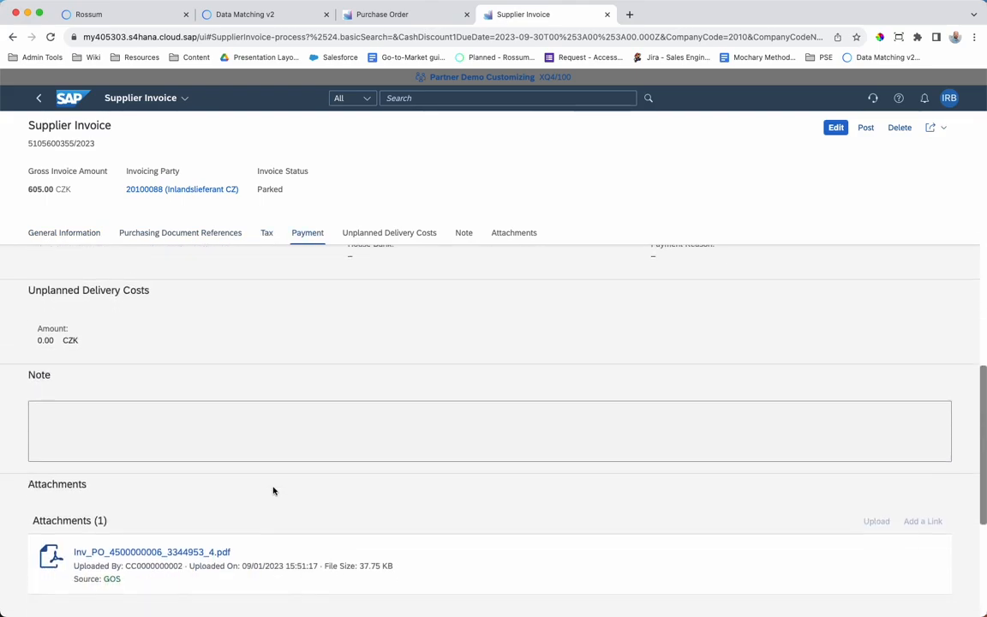
click(389, 232)
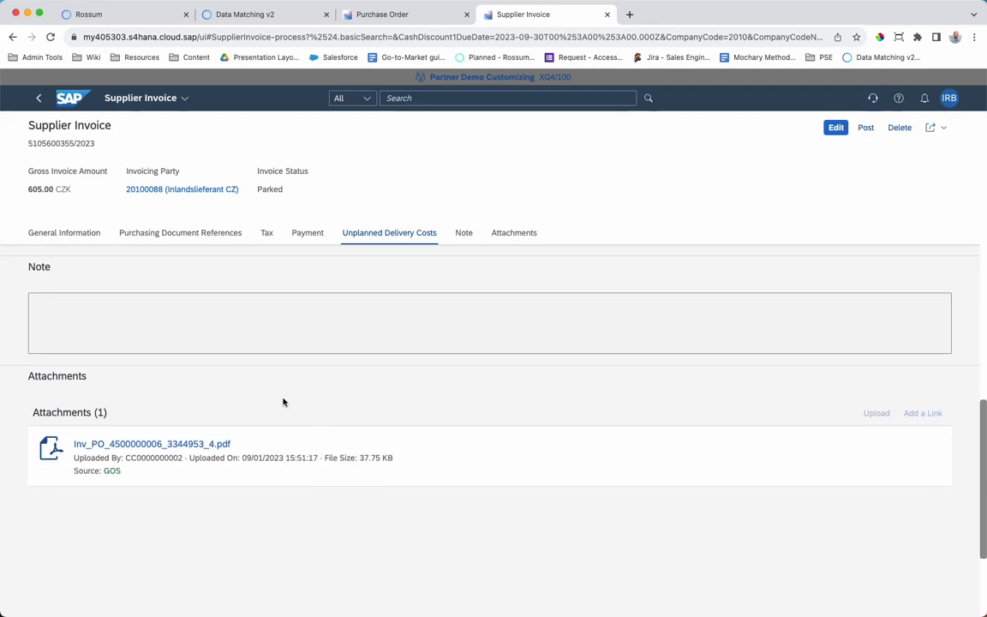